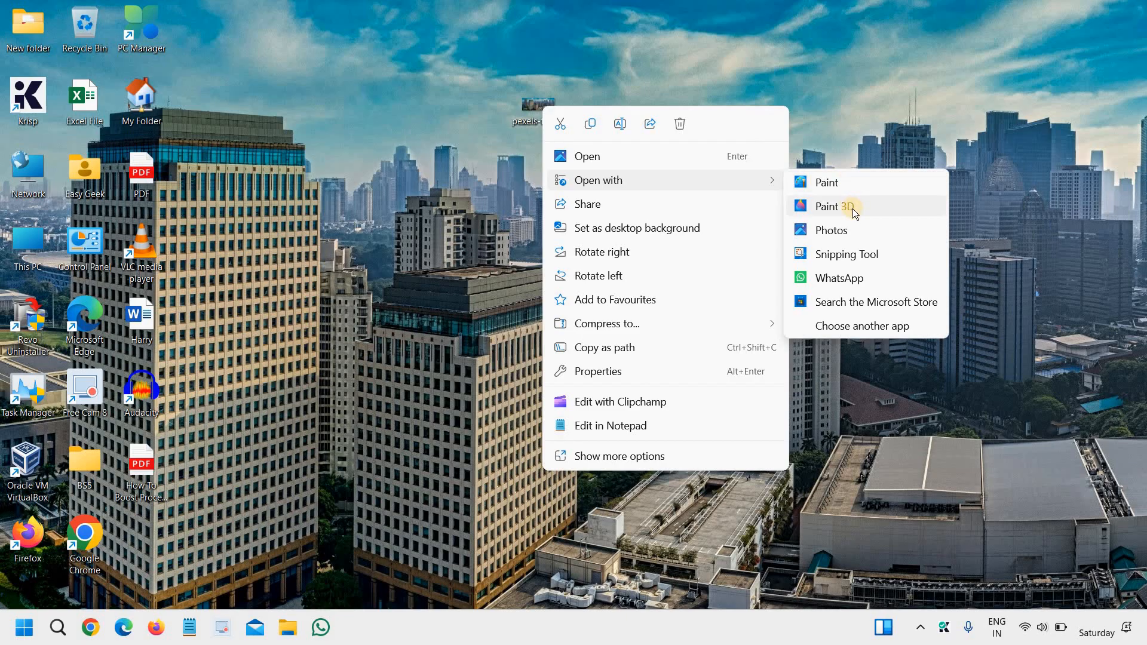
Step: Open the city skyline photo from the desktop in Paint 3D
click(836, 206)
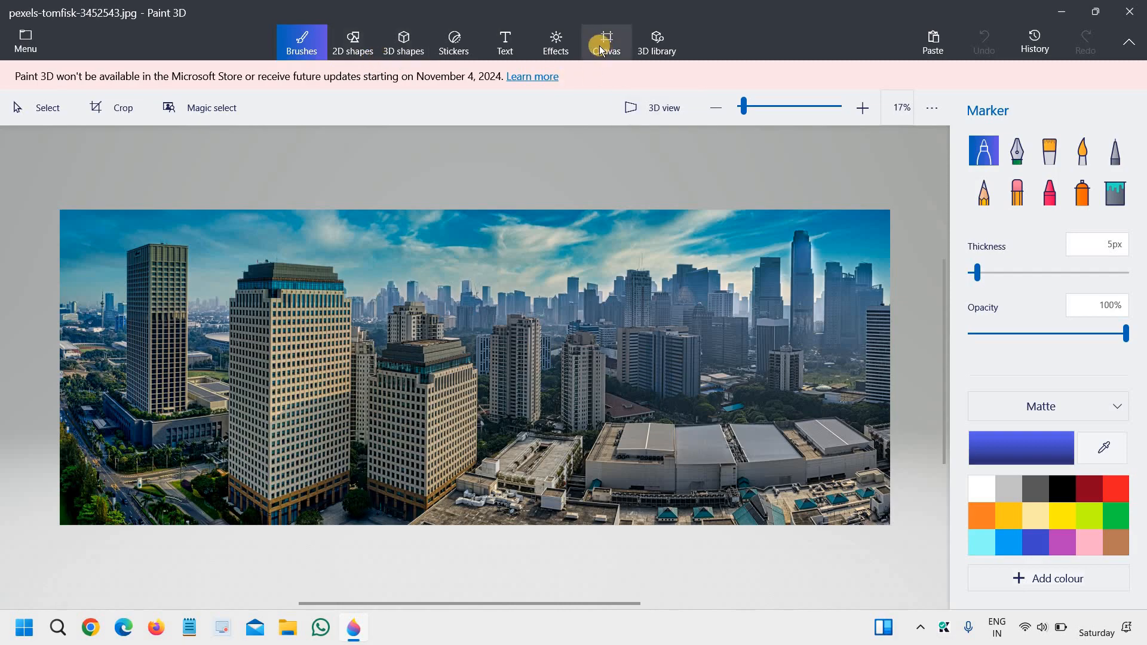
Step: Bring up the Canvas panel with the size and resize settings for the photo
click(606, 42)
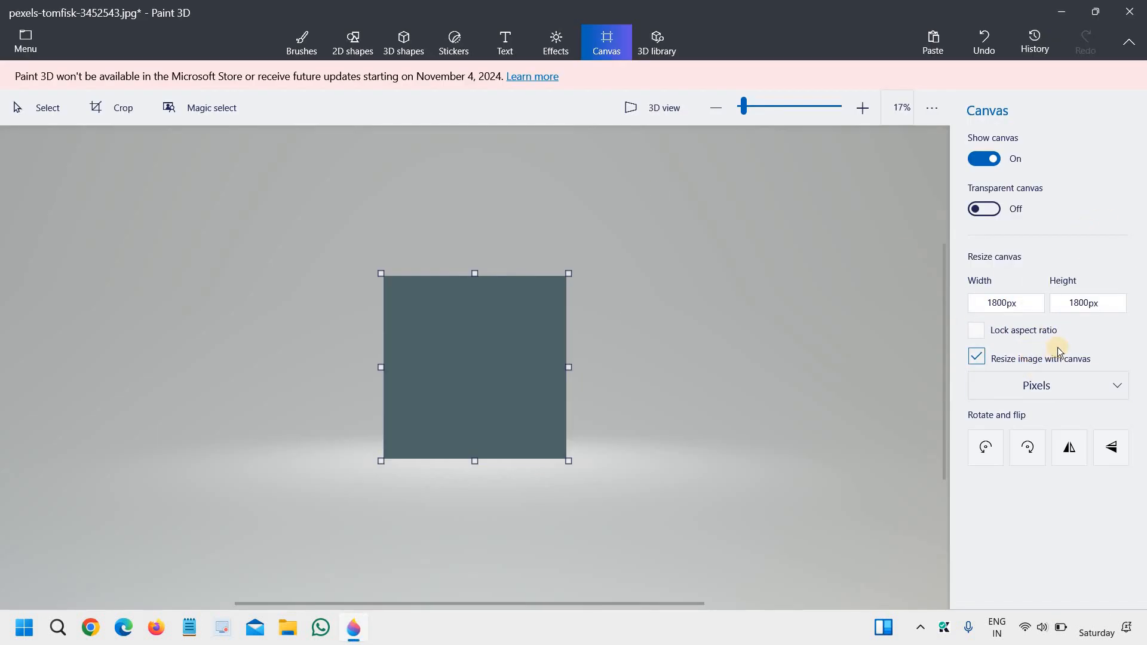